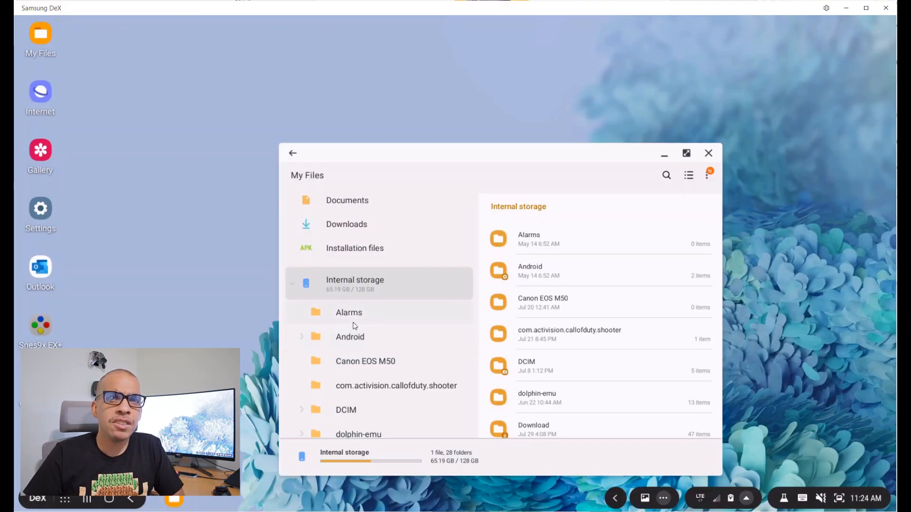
{"action": "mouse_move", "coordinate": [356, 369]}
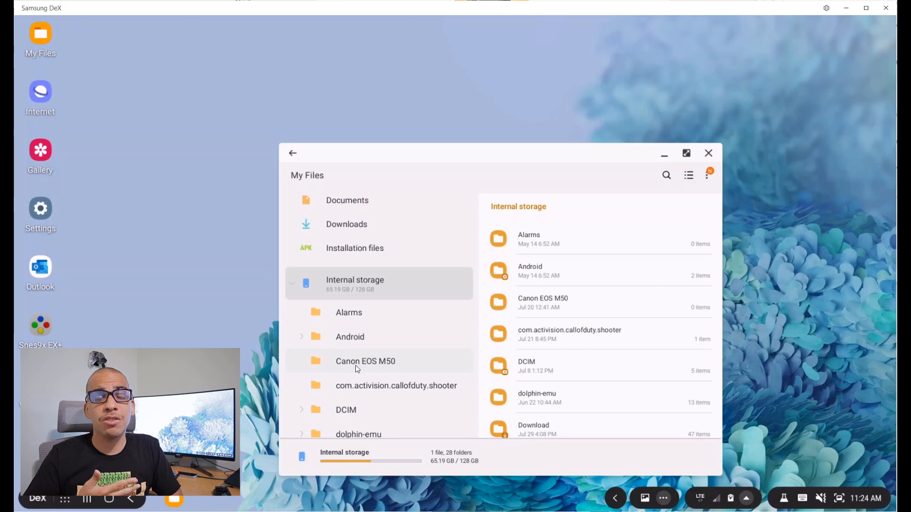
- Open the Canon EOS M50 folder under Internal storage and scroll to confirm it's empty
{"action": "left_click", "coordinate": [365, 360]}
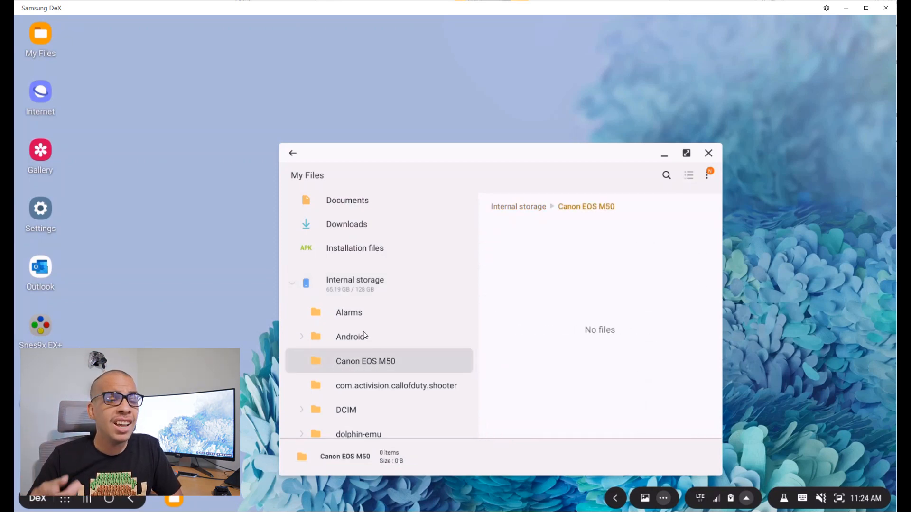
{"action": "scroll", "scroll_direction": "down", "scroll_amount": 3}
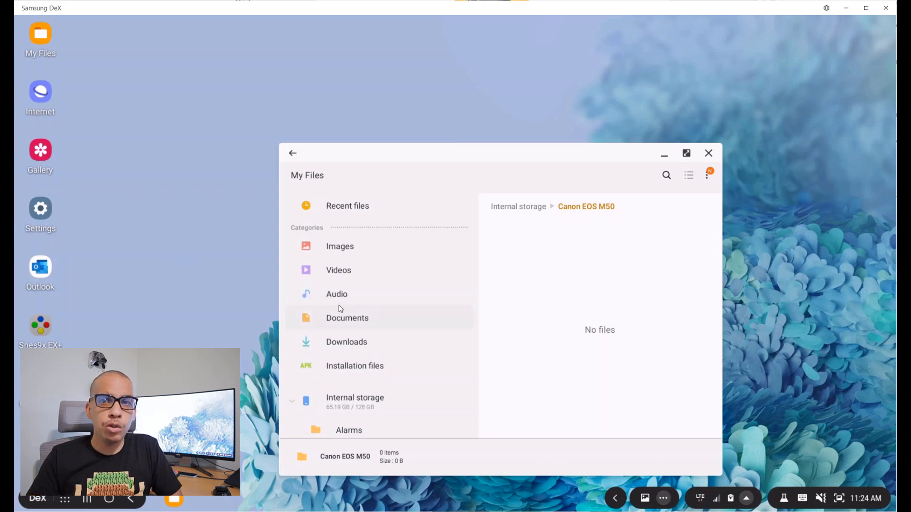
{"action": "mouse_move", "coordinate": [41, 213]}
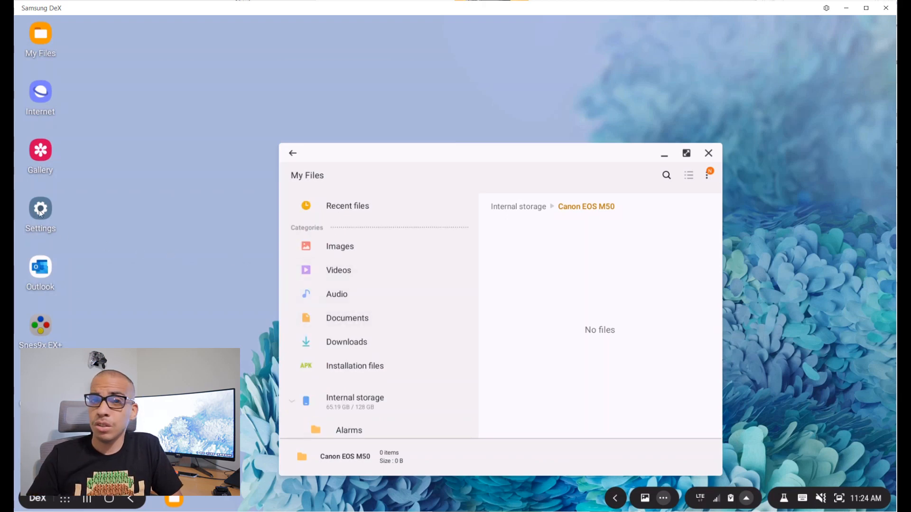
- Launch Settings from the desktop icon and scroll its list to the Connections options
{"action": "left_click", "coordinate": [40, 215]}
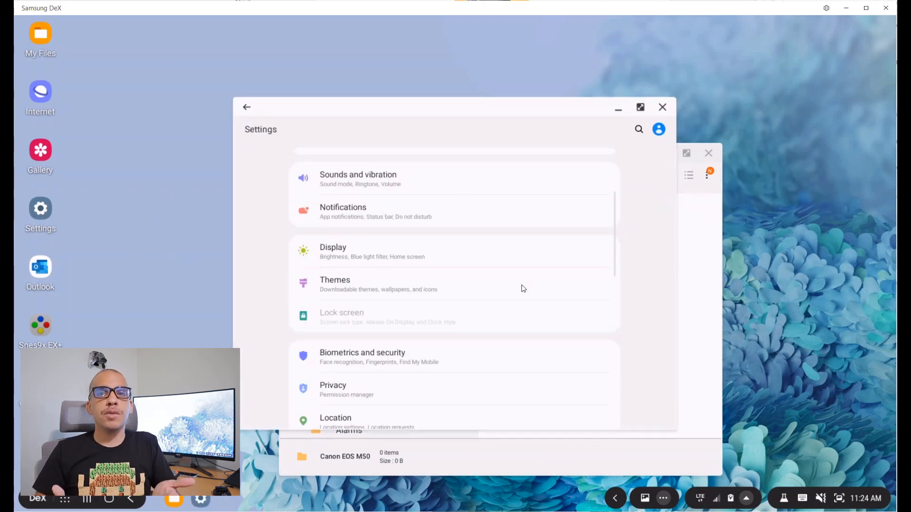
{"action": "scroll", "scroll_direction": "down", "scroll_amount": 3}
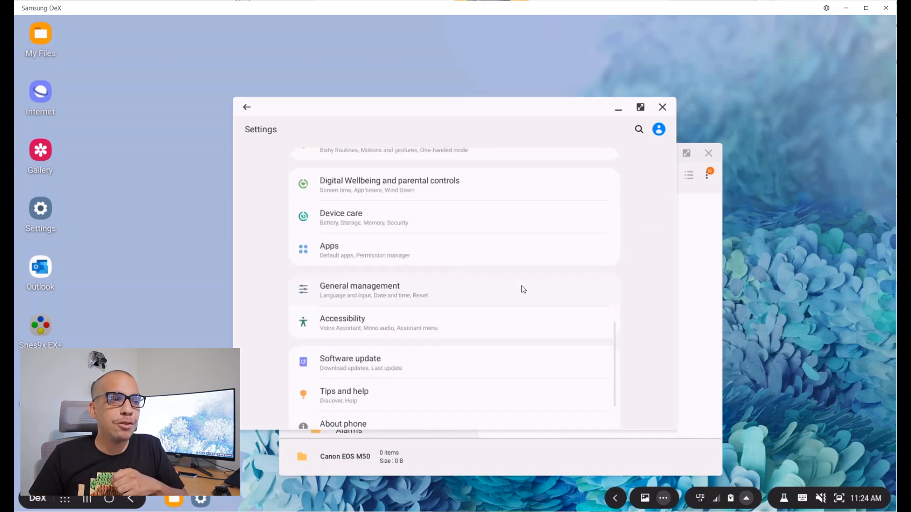
{"action": "scroll", "scroll_direction": "up", "scroll_amount": 3}
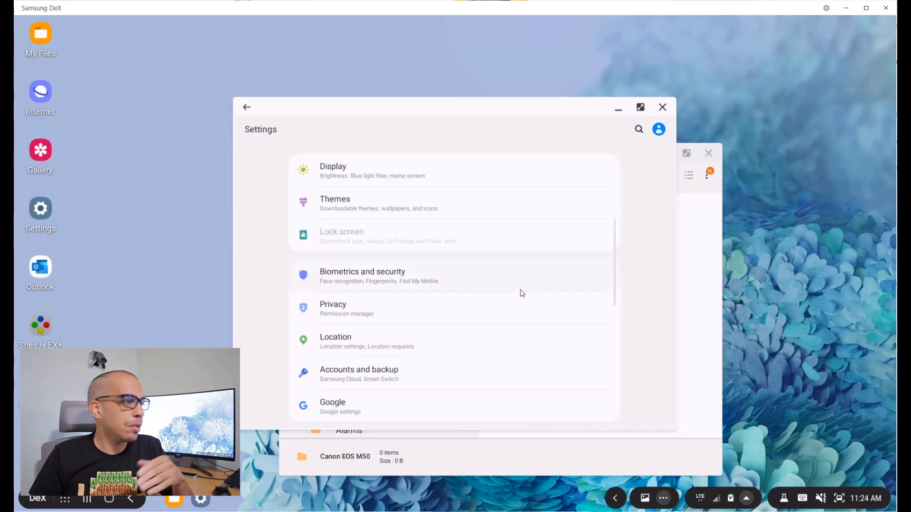
{"action": "scroll", "scroll_direction": "up", "scroll_amount": 3}
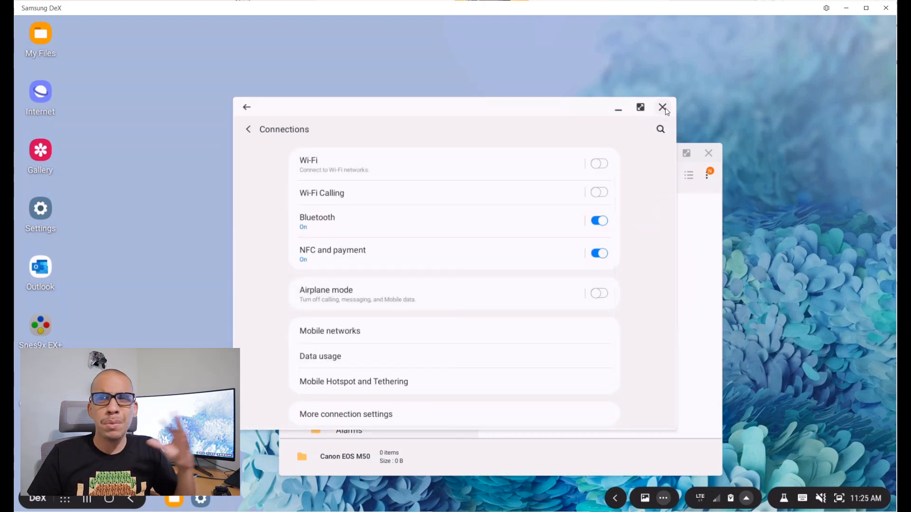
- Close the Settings window and show the Quick Settings panel from the taskbar status area
{"action": "left_click", "coordinate": [663, 109]}
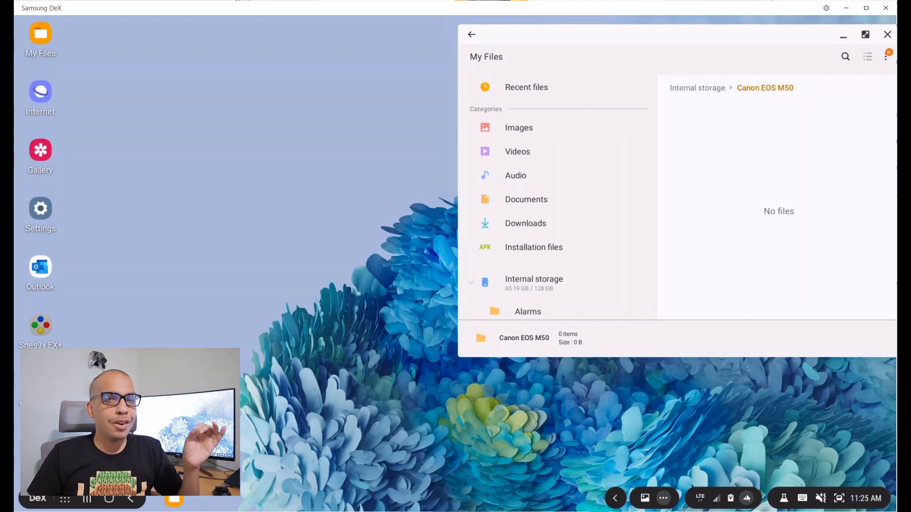
{"action": "left_click", "coordinate": [747, 499]}
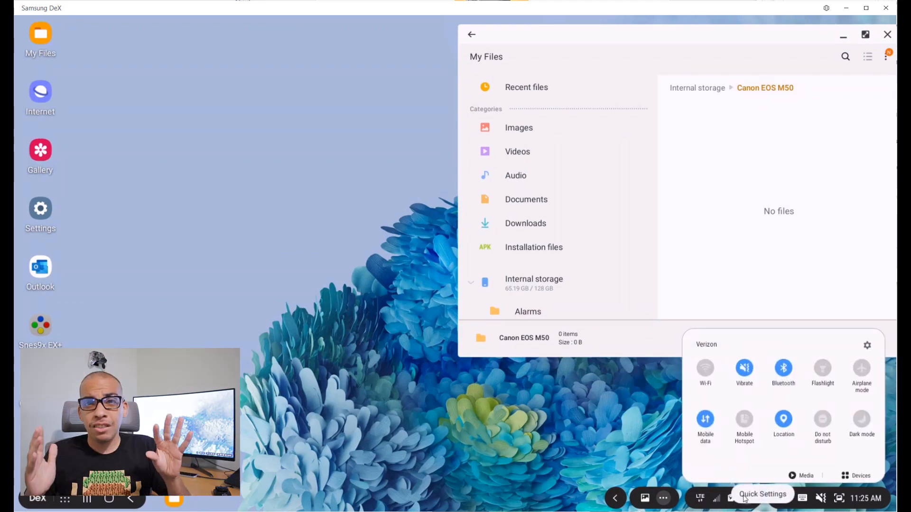